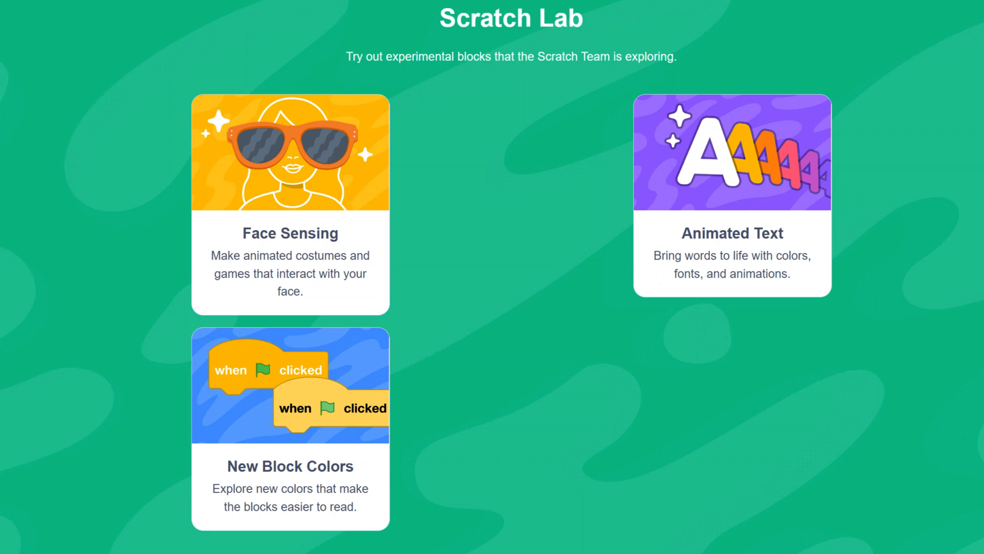
scroll("down", 3)
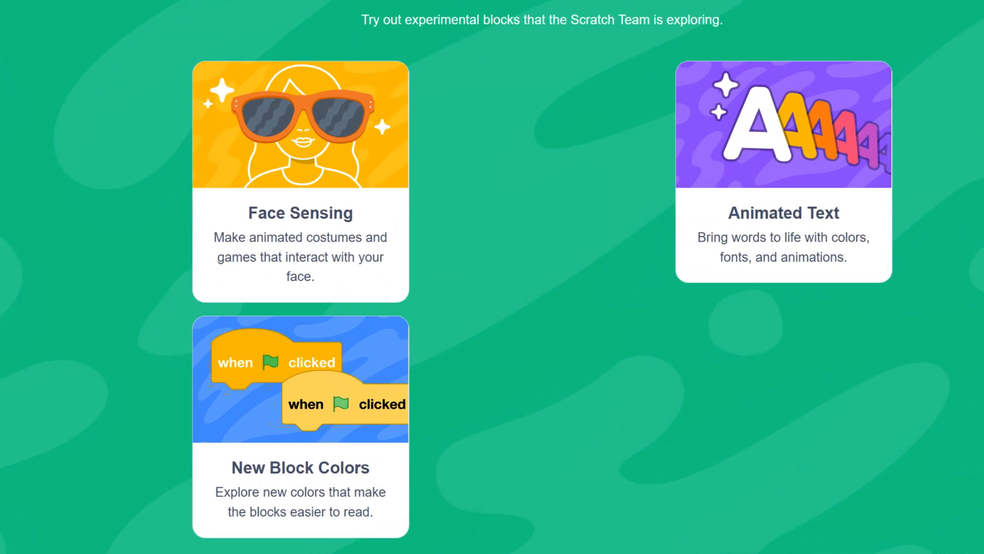